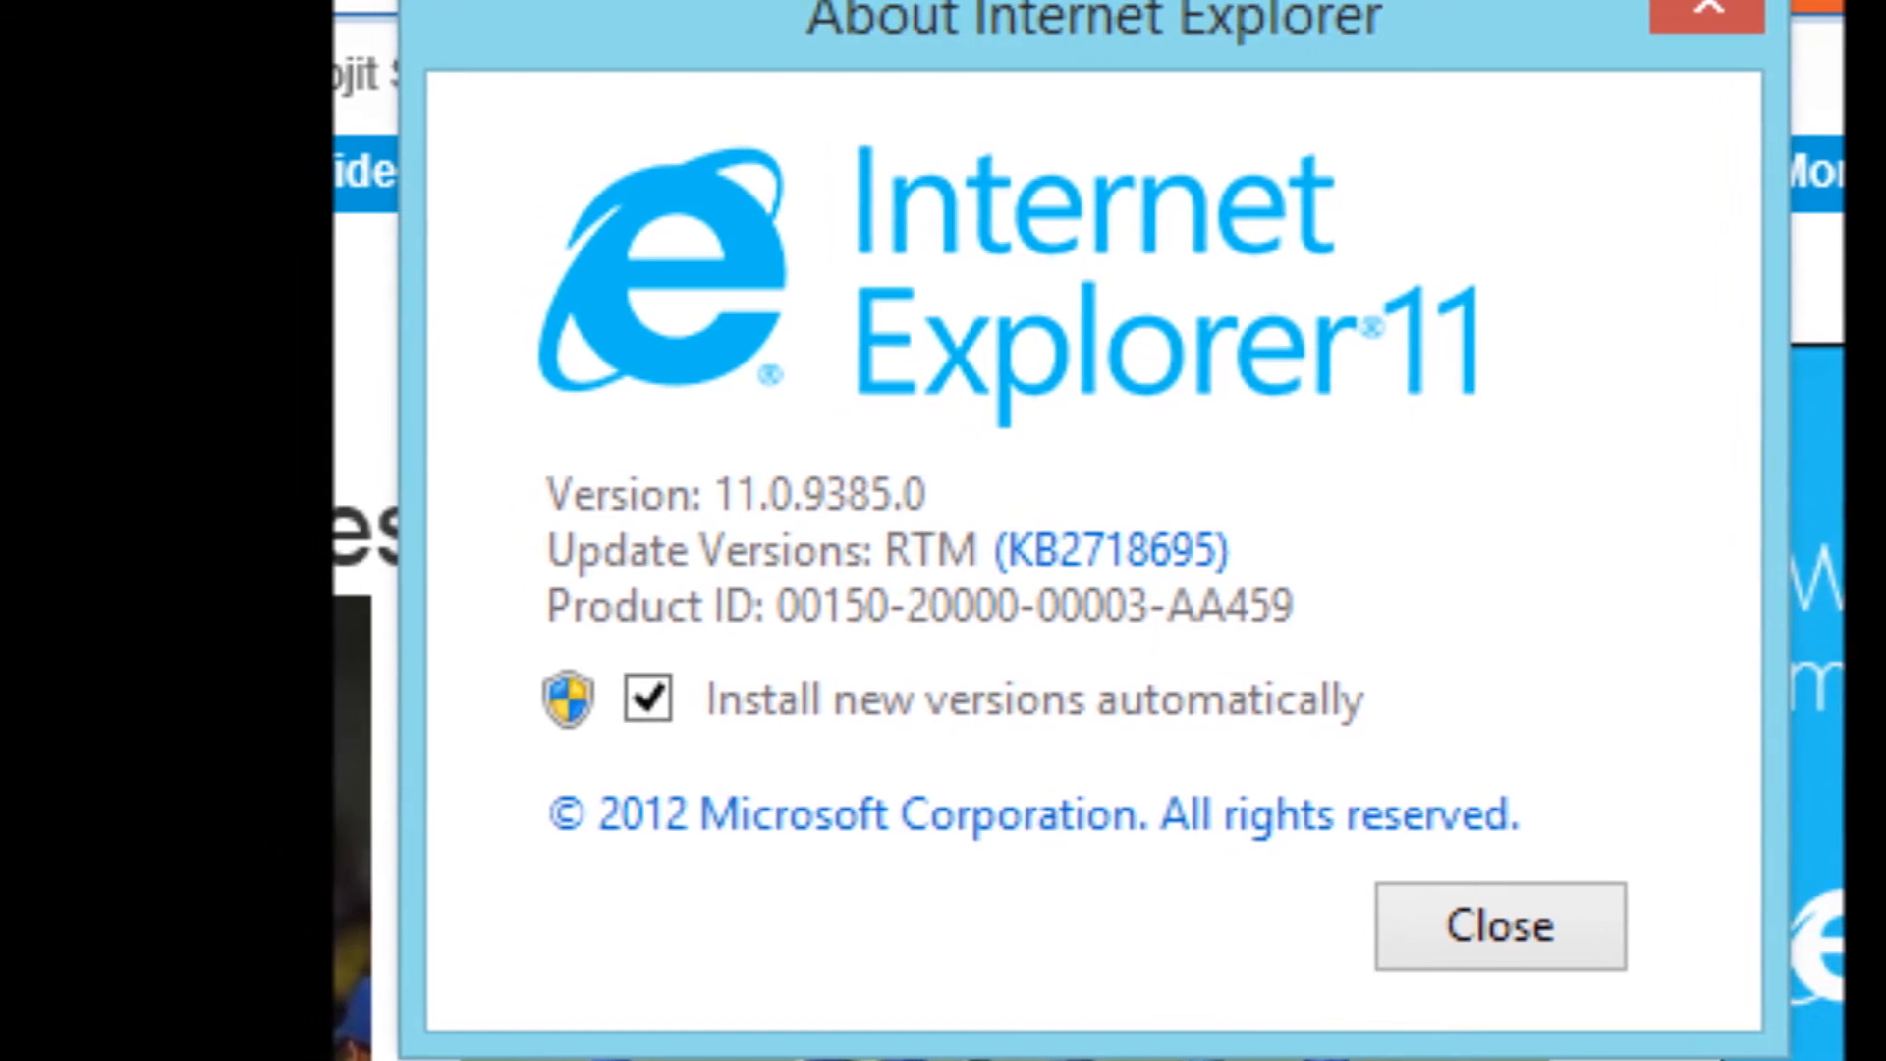
Dismiss the About dialog and show IE11's start page with Bing search and site tiles.
left_click(1499, 925)
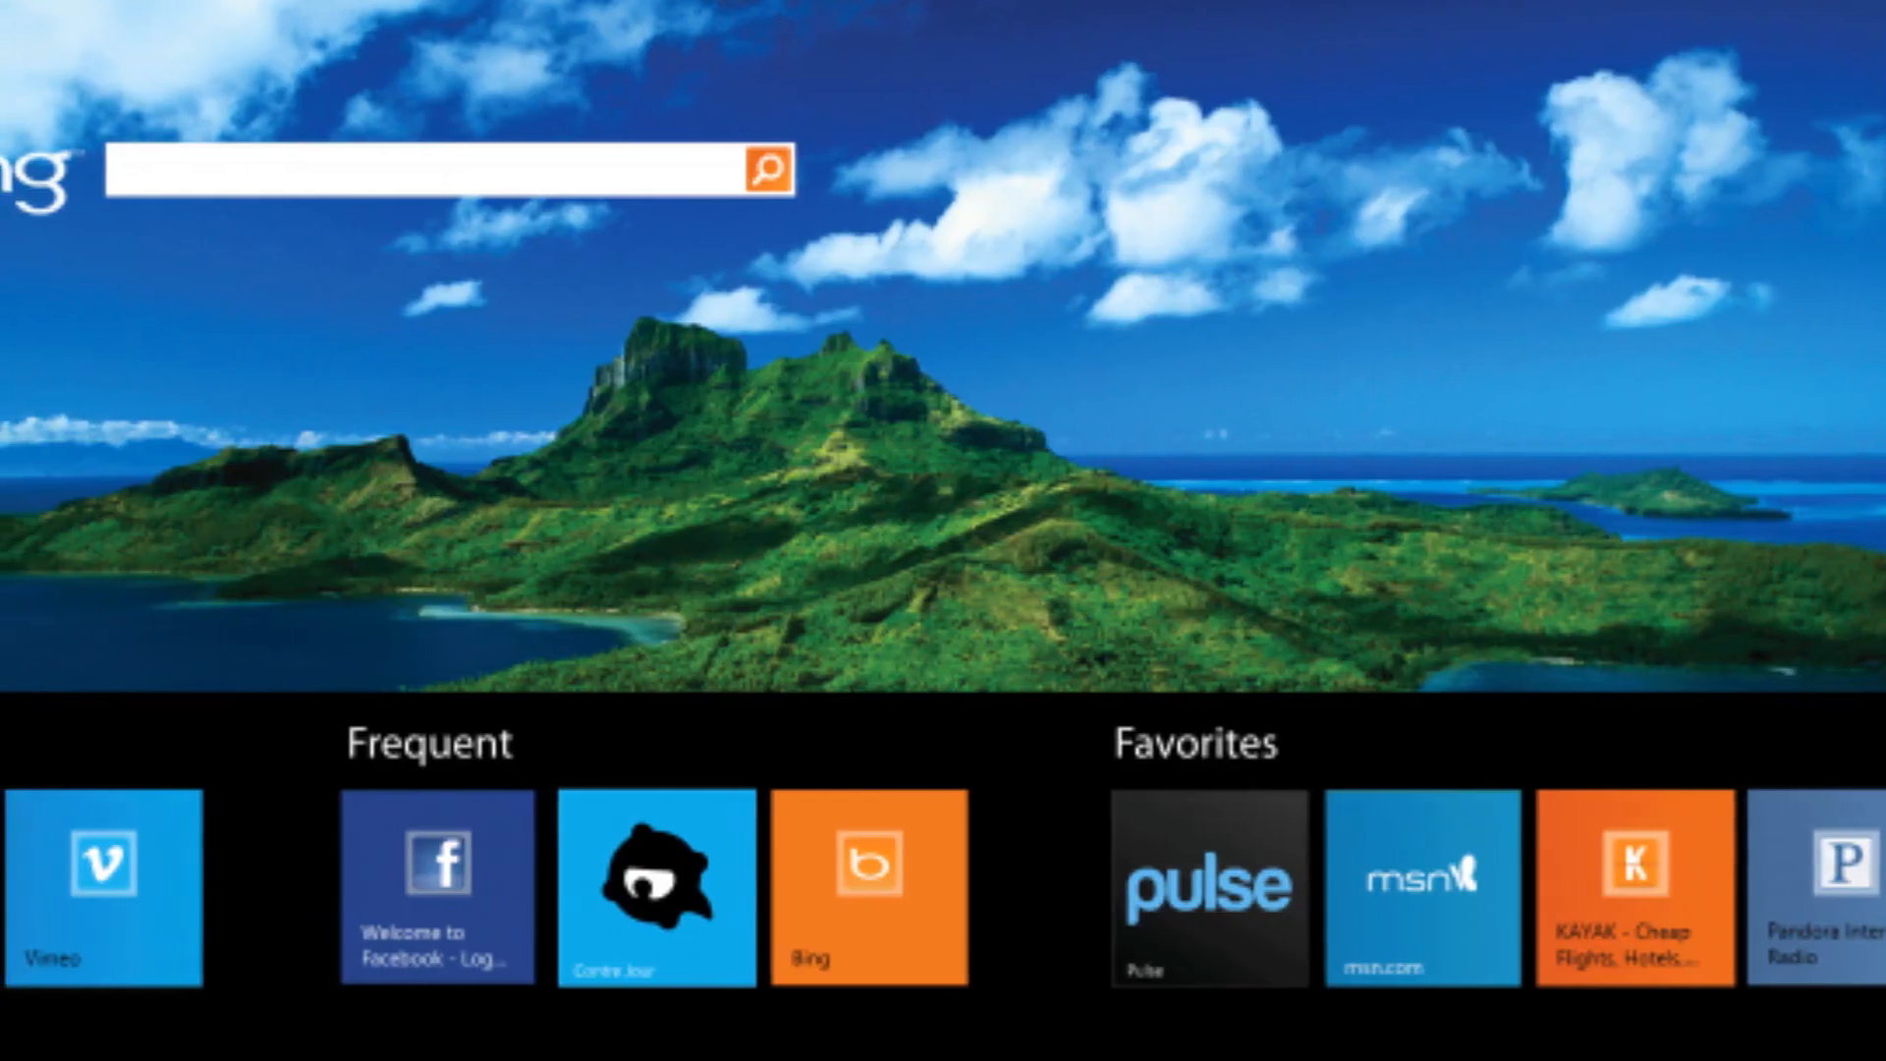